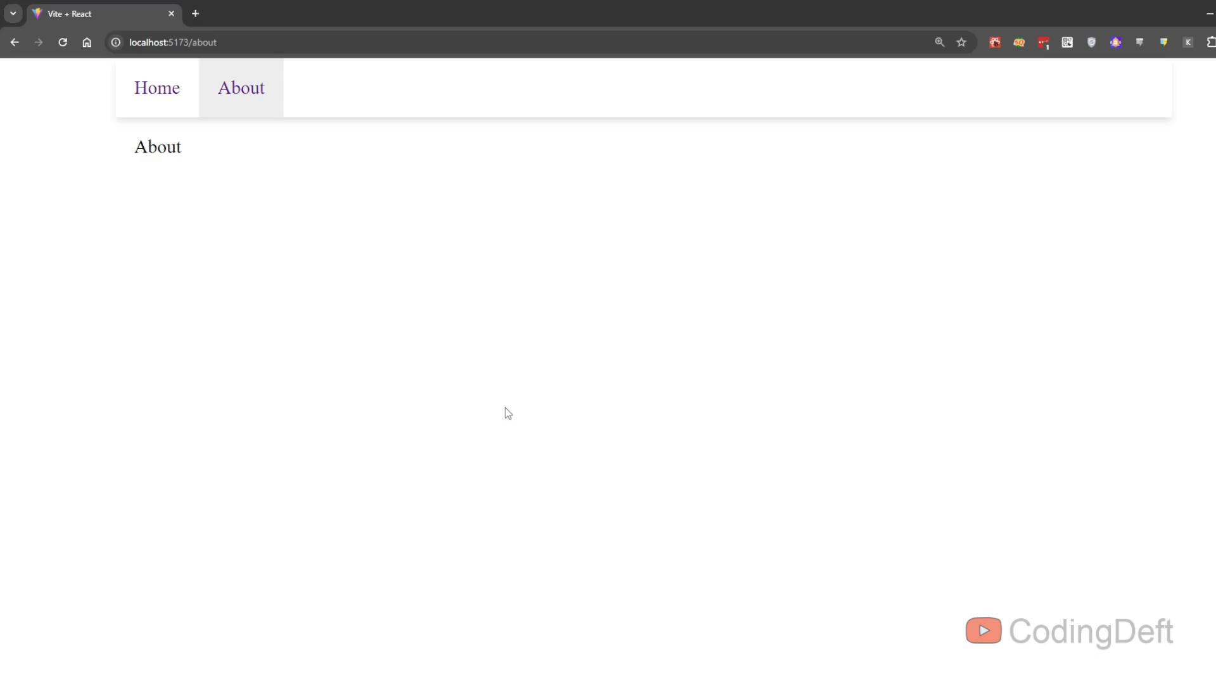
pyautogui.moveTo(184, 160)
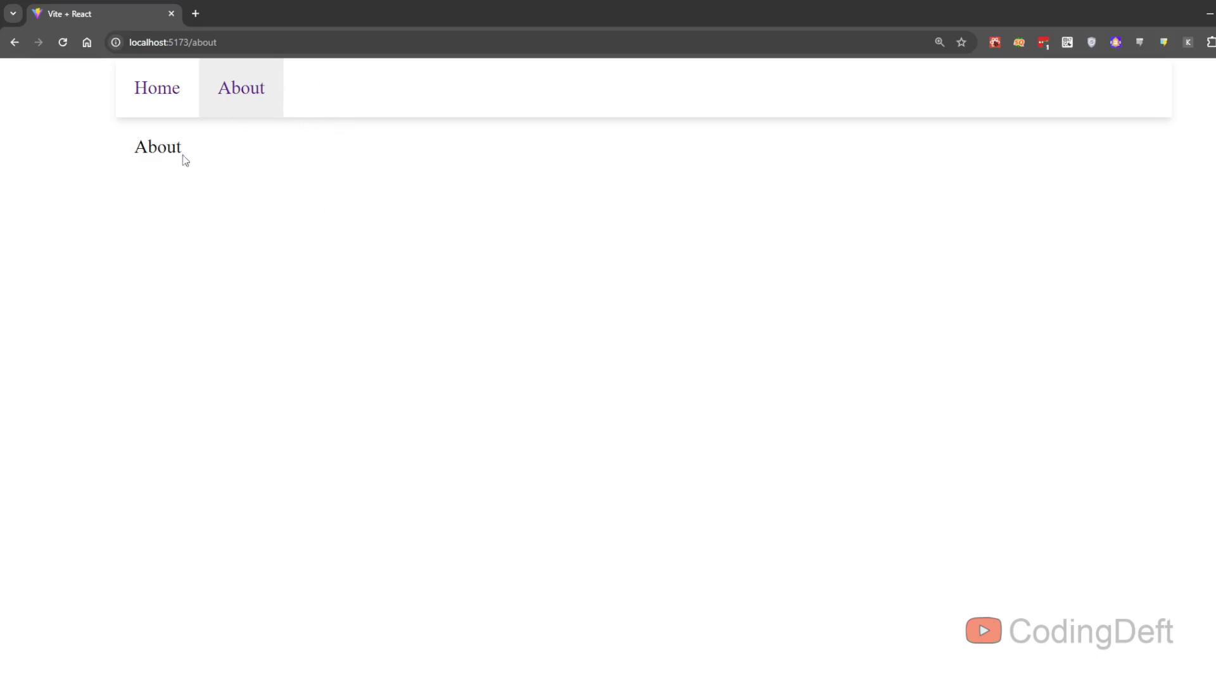
pyautogui.moveTo(435, 178)
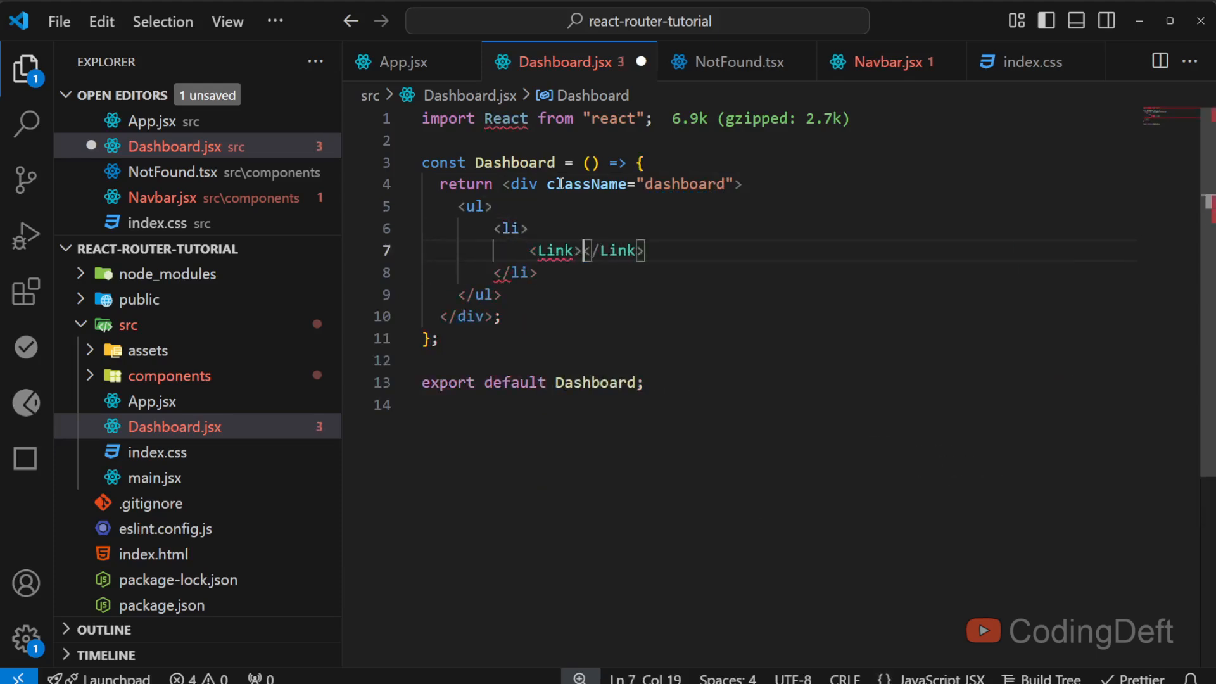
# Step: In Dashboard.jsx, list Links to profile, orders and quotes labelled Profile, Orders and Quotes
pyautogui.write('to="pr"')
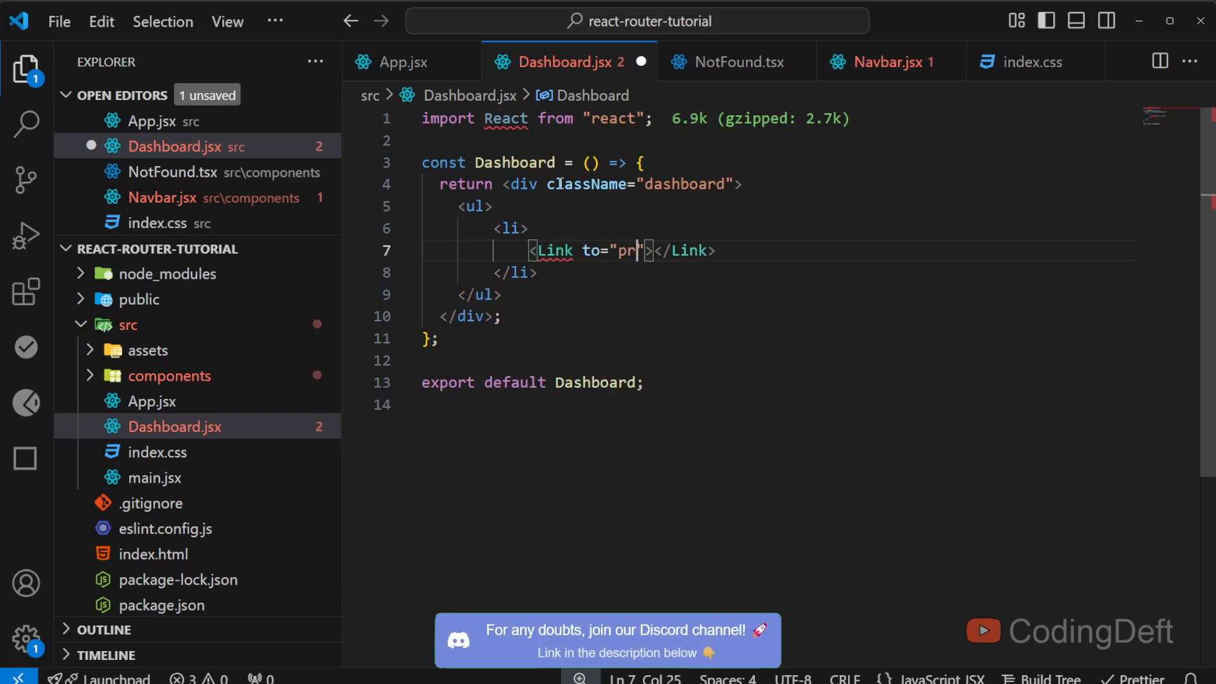
pyautogui.write('ofile')
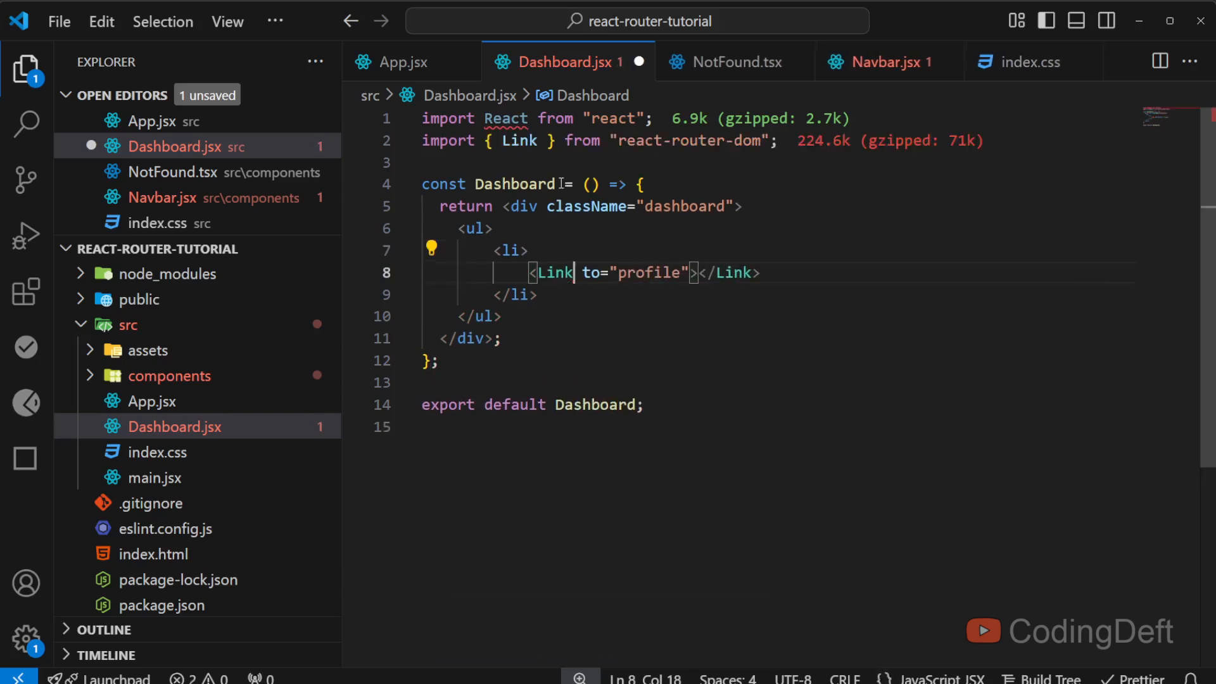
pyautogui.click(698, 272)
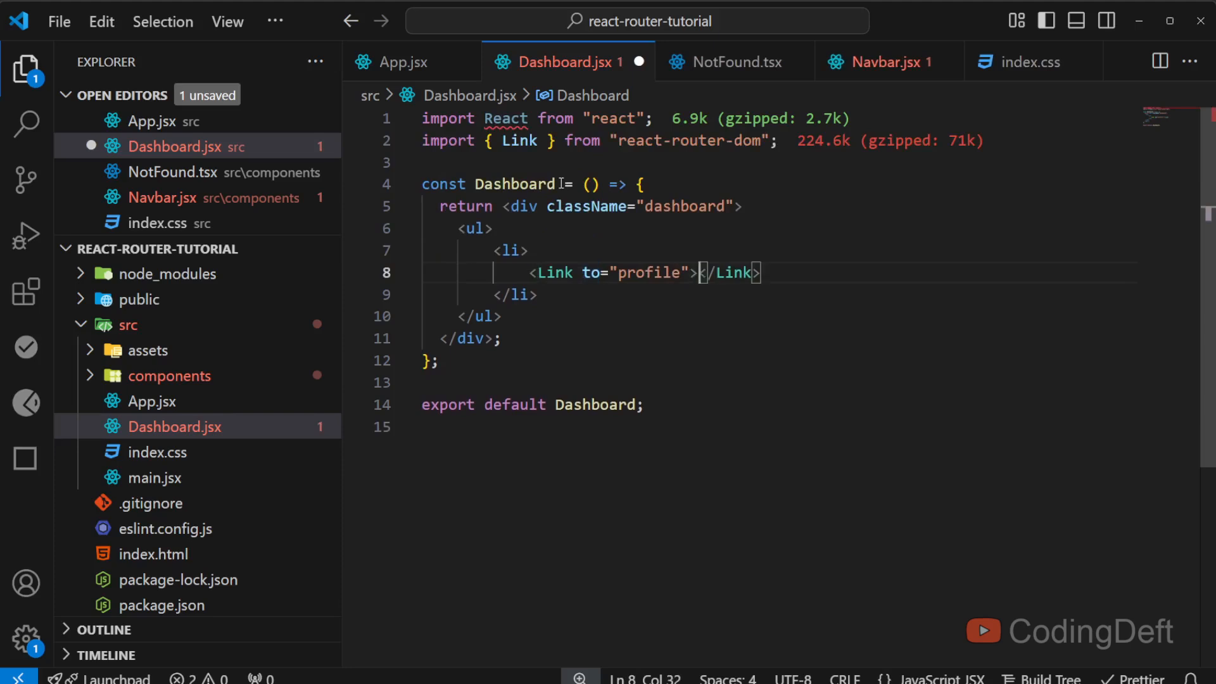
pyautogui.write('Profile')
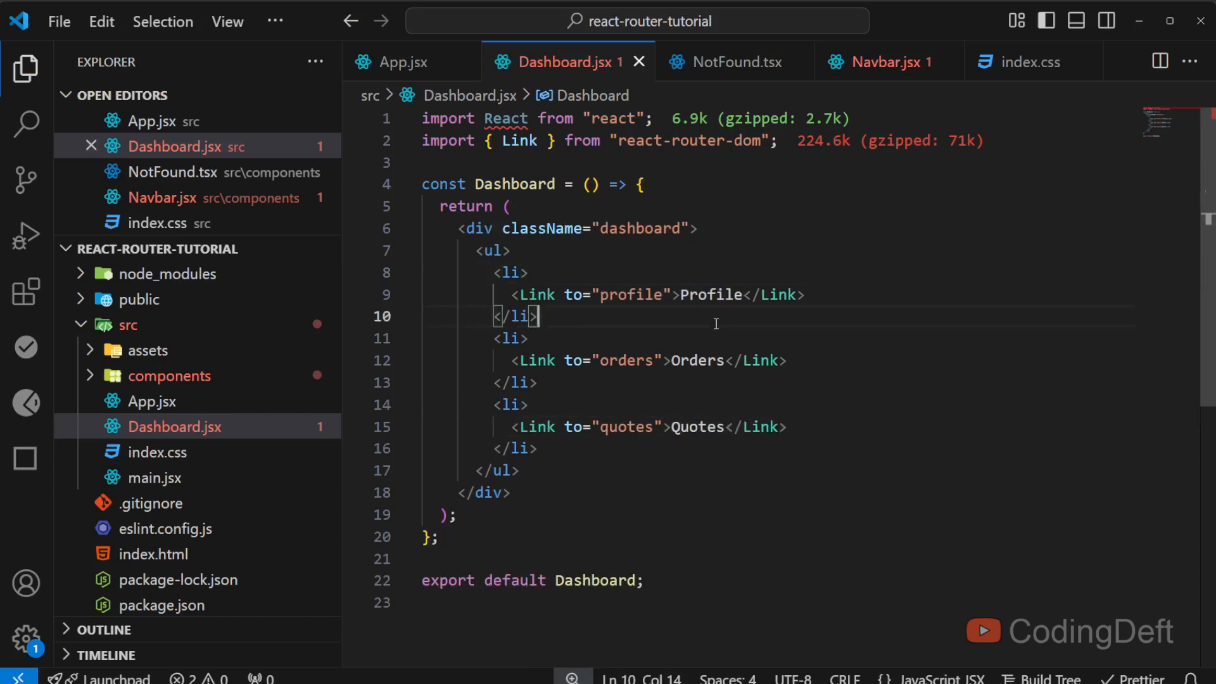
pyautogui.click(690, 426)
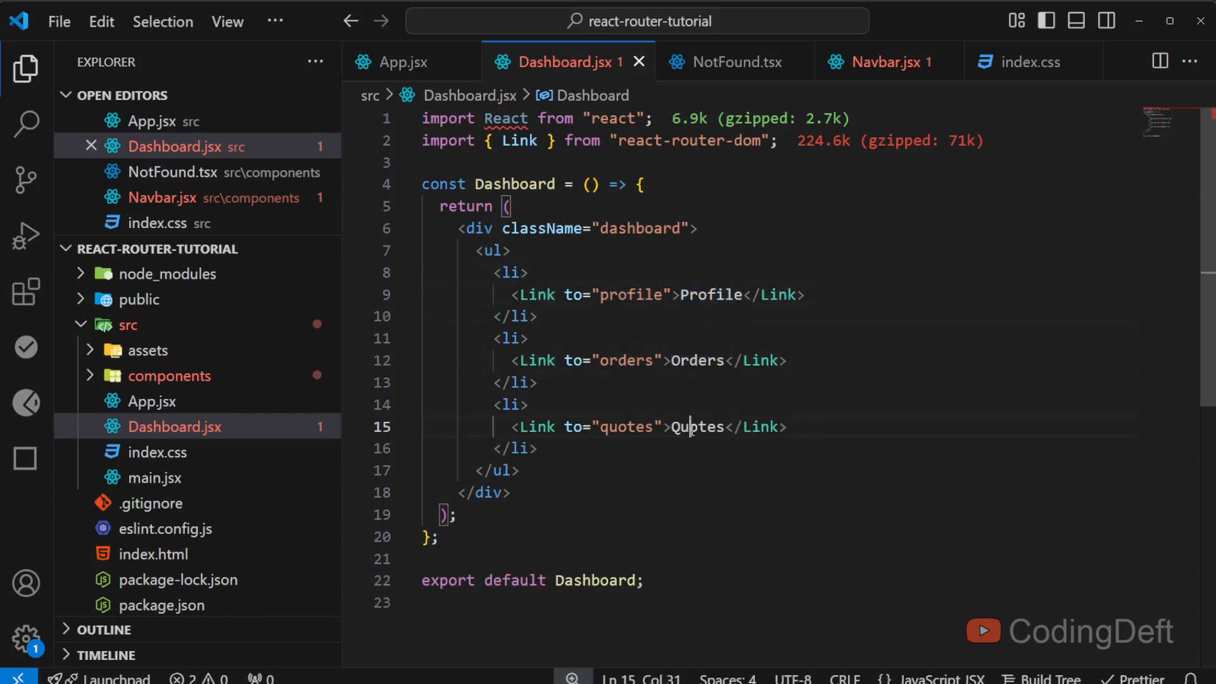
pyautogui.click(175, 426)
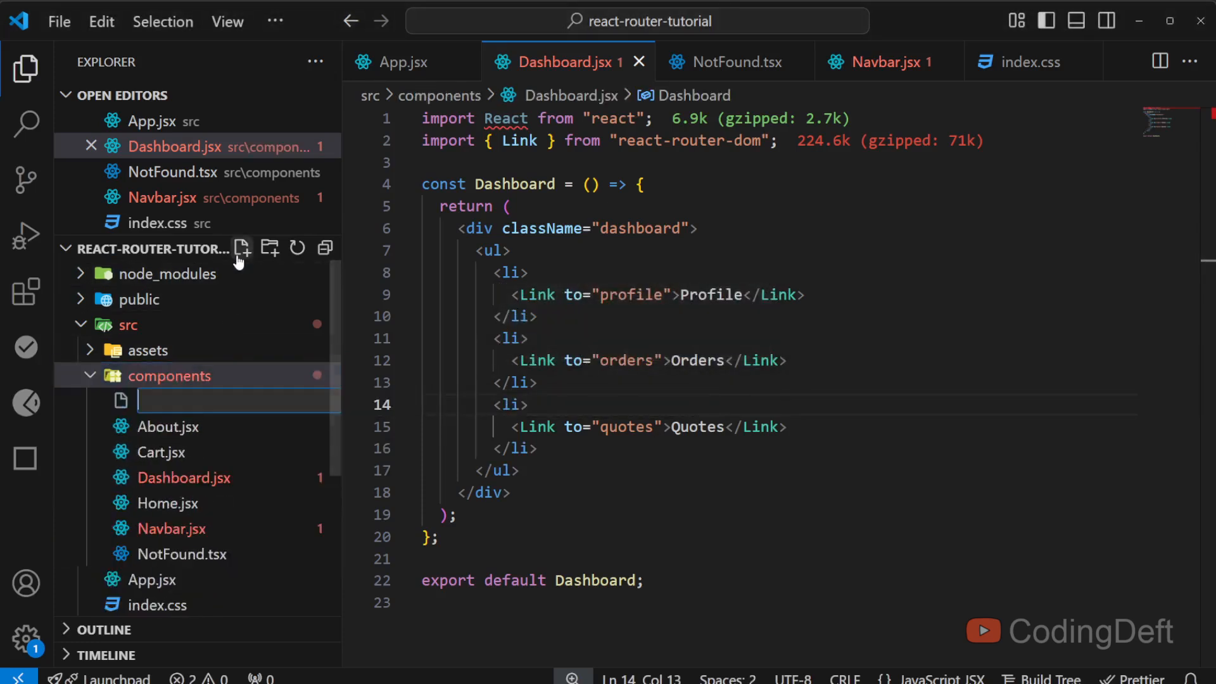
# Step: Create Profile.jsx, Orders.jsx and Quotes.jsx in components, each rendering its name
pyautogui.write('Profil')
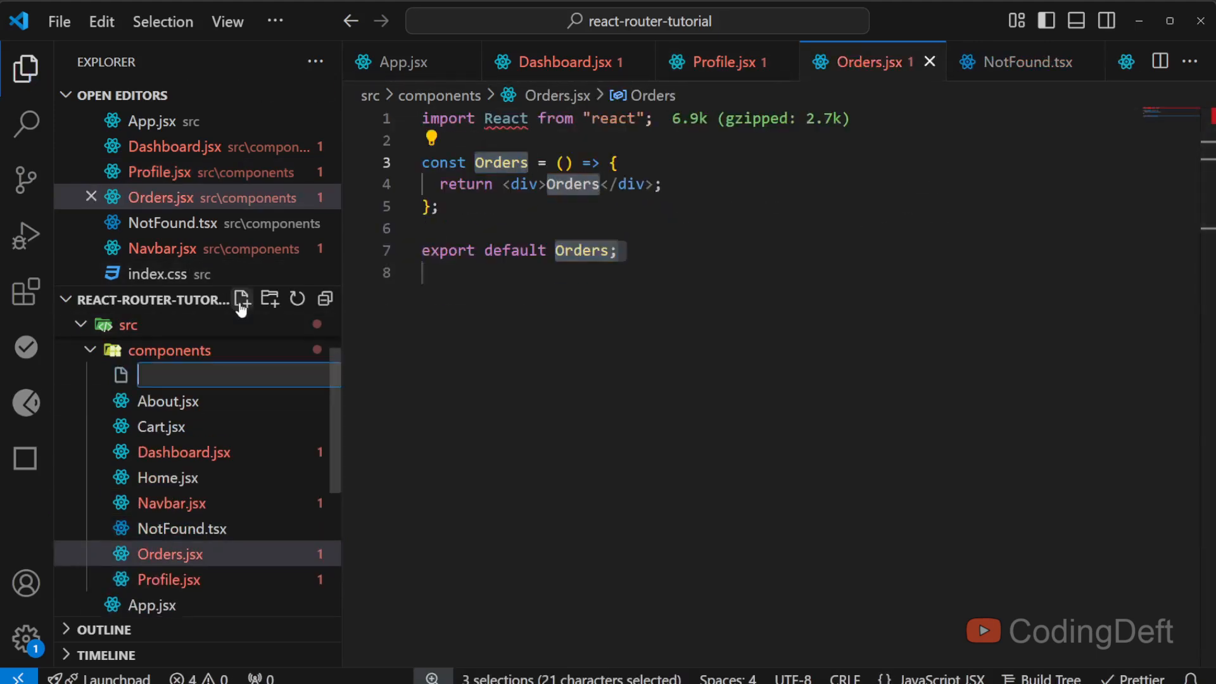
pyautogui.write('Quotes.')
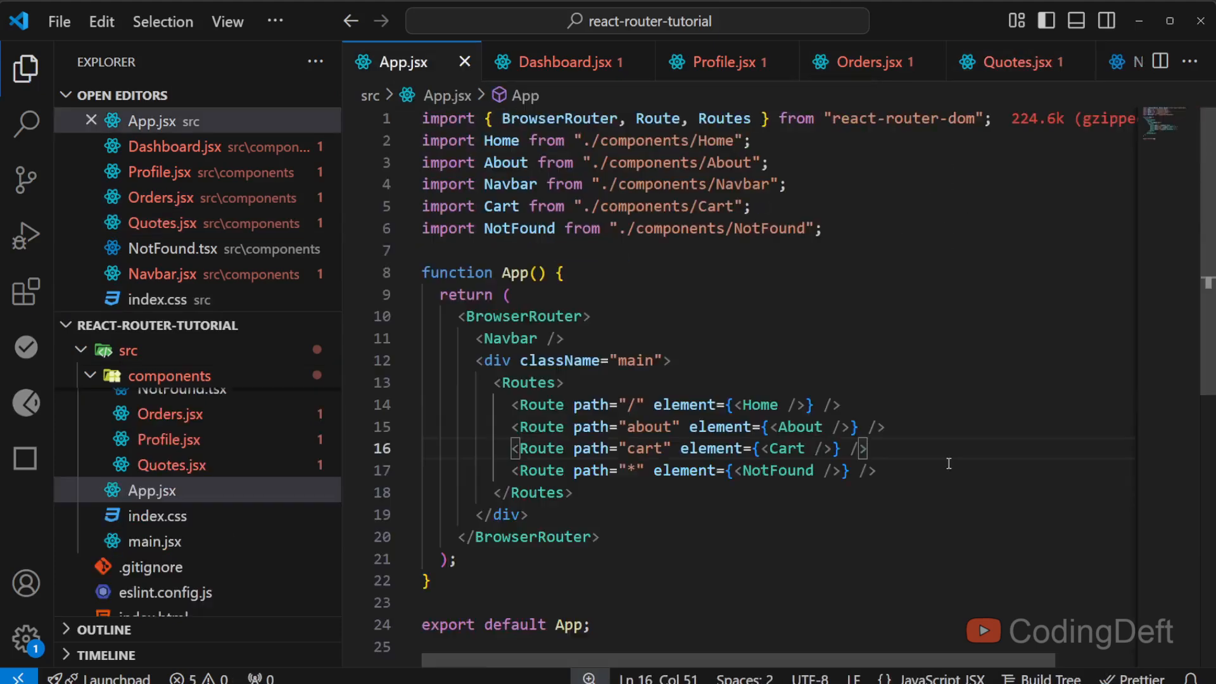
# Step: Add a 'dashboard' Route rendering Dashboard below the cart route in App.jsx, importing Dashboard
pyautogui.press('Enter')
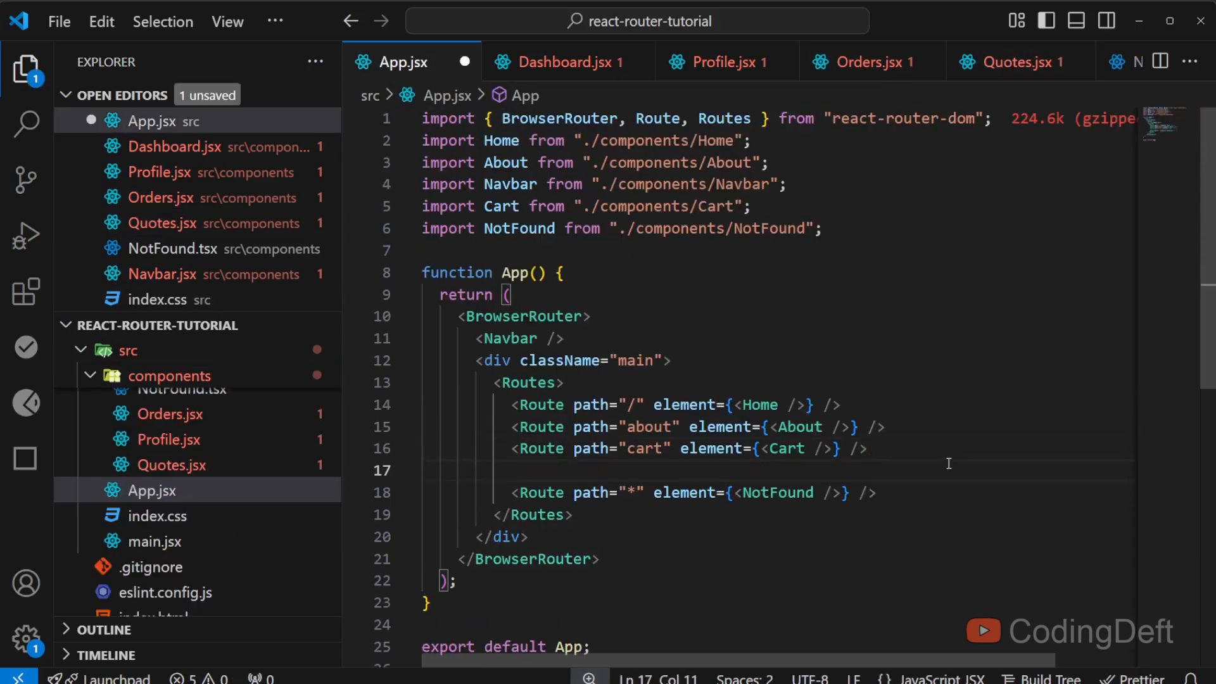
pyautogui.write('<Route path="d" element={<Cart />} />')
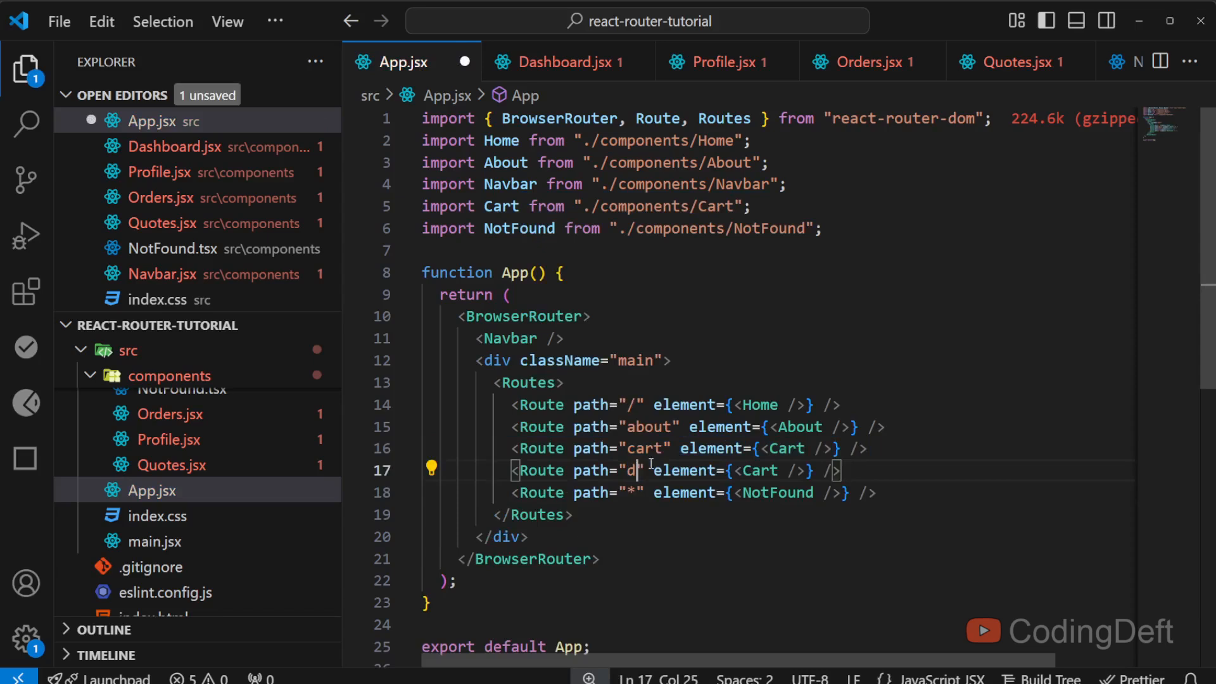
pyautogui.write('ashboard')
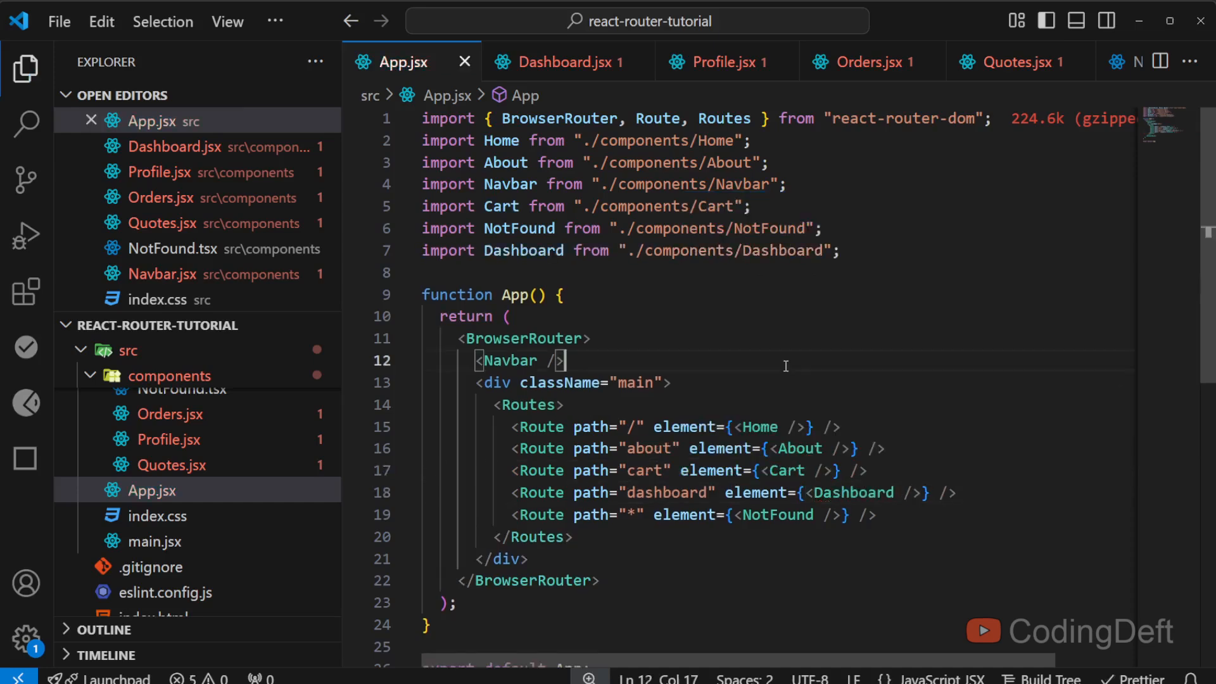
pyautogui.write('na')
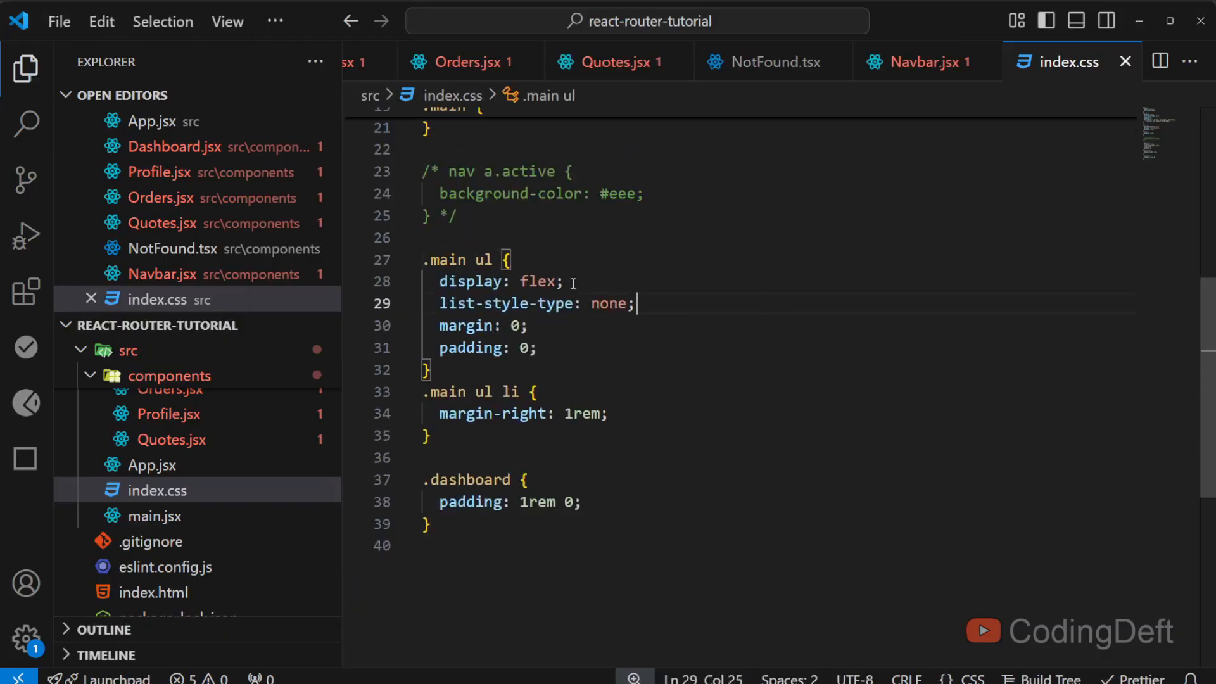
pyautogui.moveTo(473, 347)
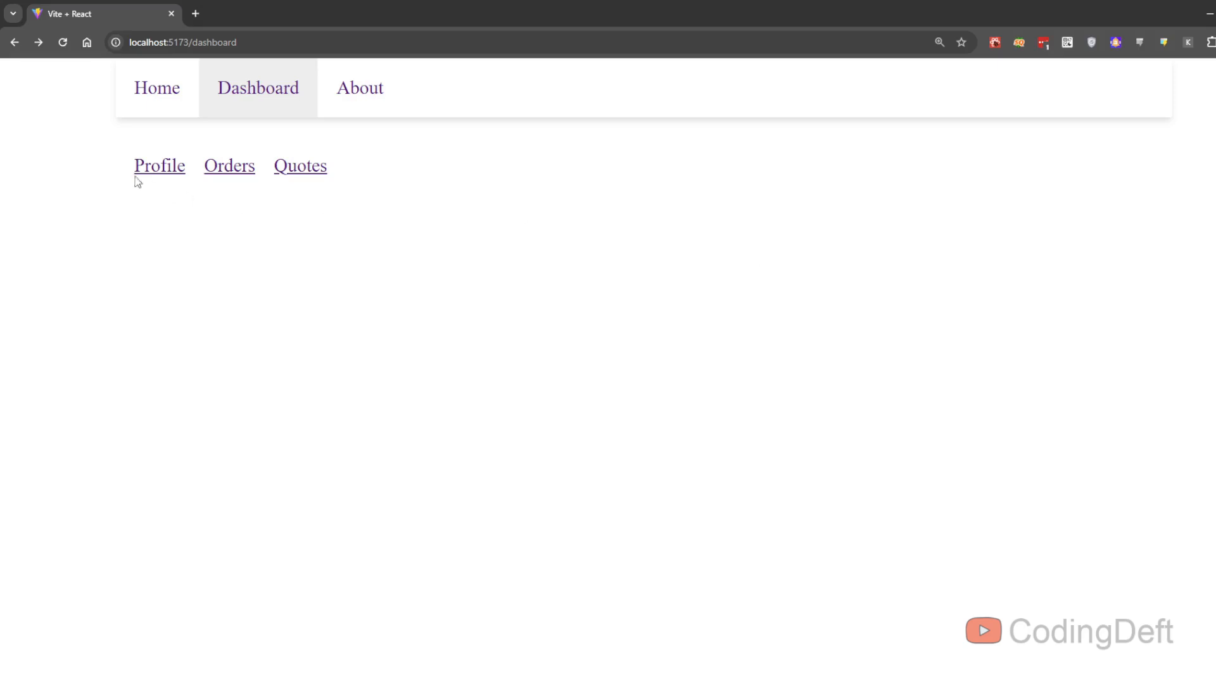
pyautogui.click(159, 165)
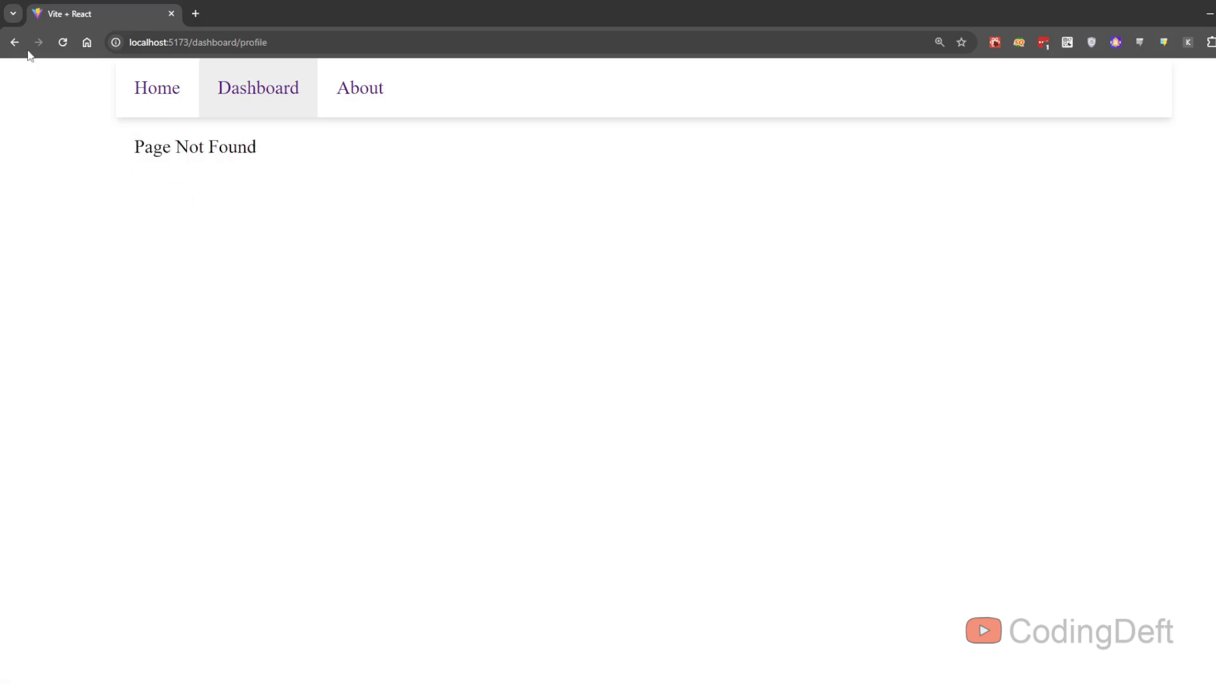
pyautogui.click(14, 42)
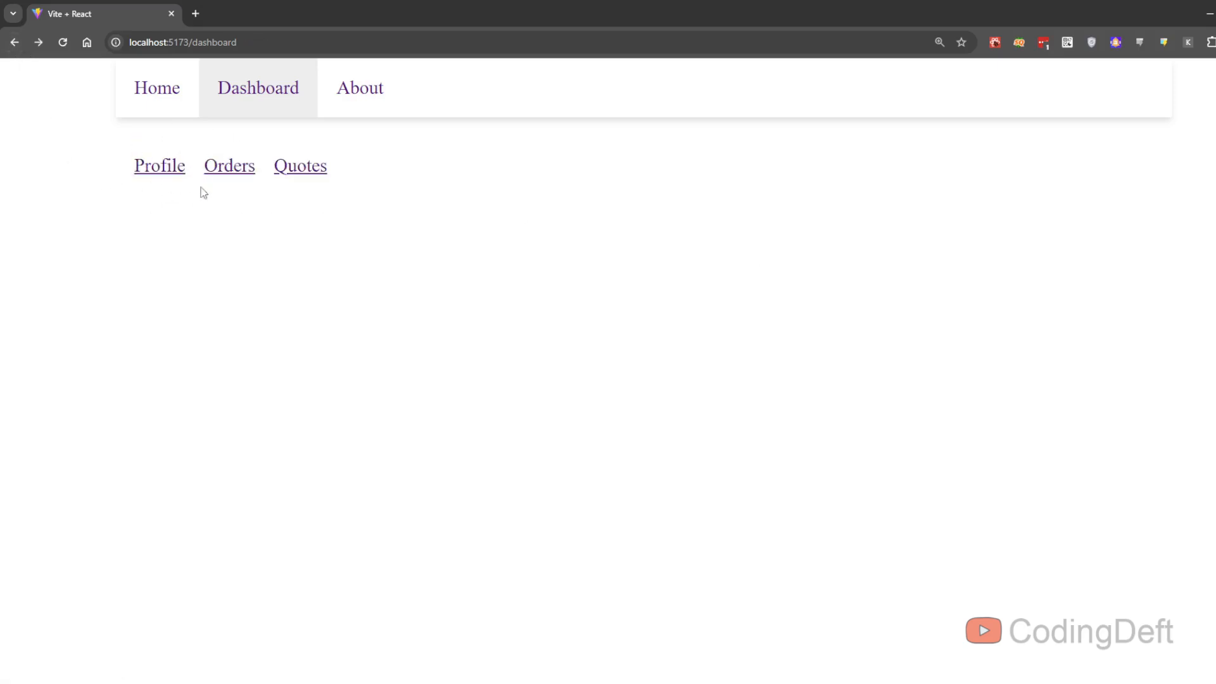
pyautogui.moveTo(428, 215)
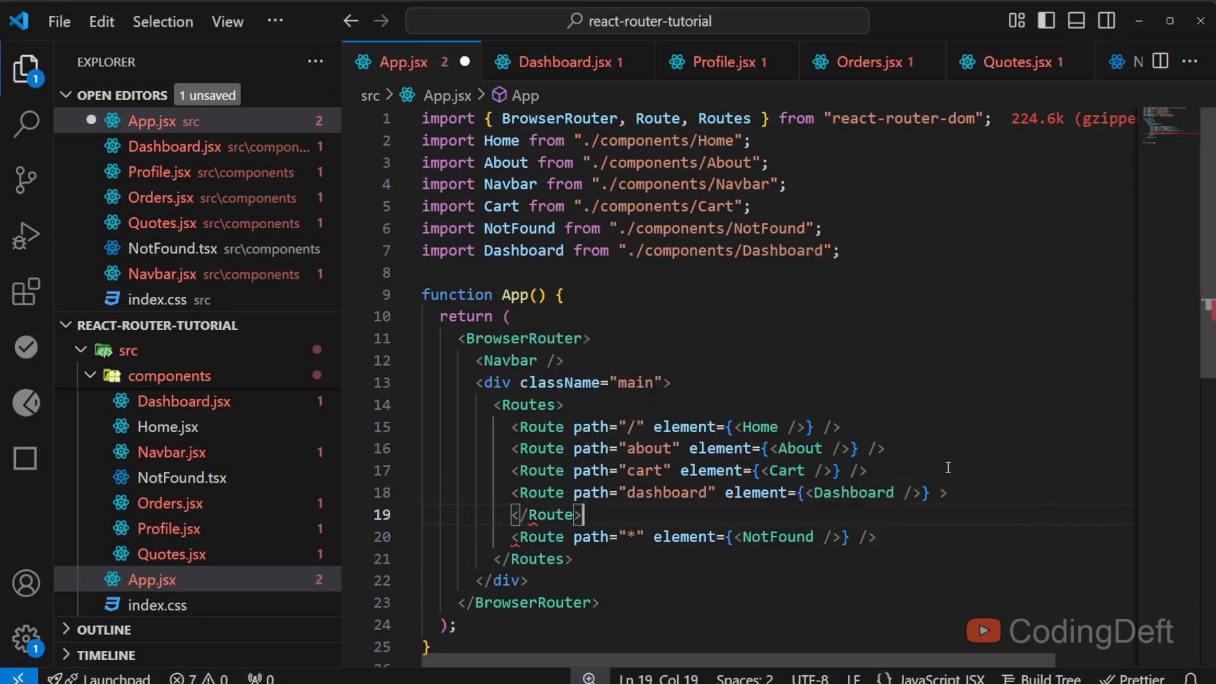
# Step: Nest profile, orders and quotes Routes with Profile, Orders and Quotes elements under dashboard
pyautogui.press('Enter')
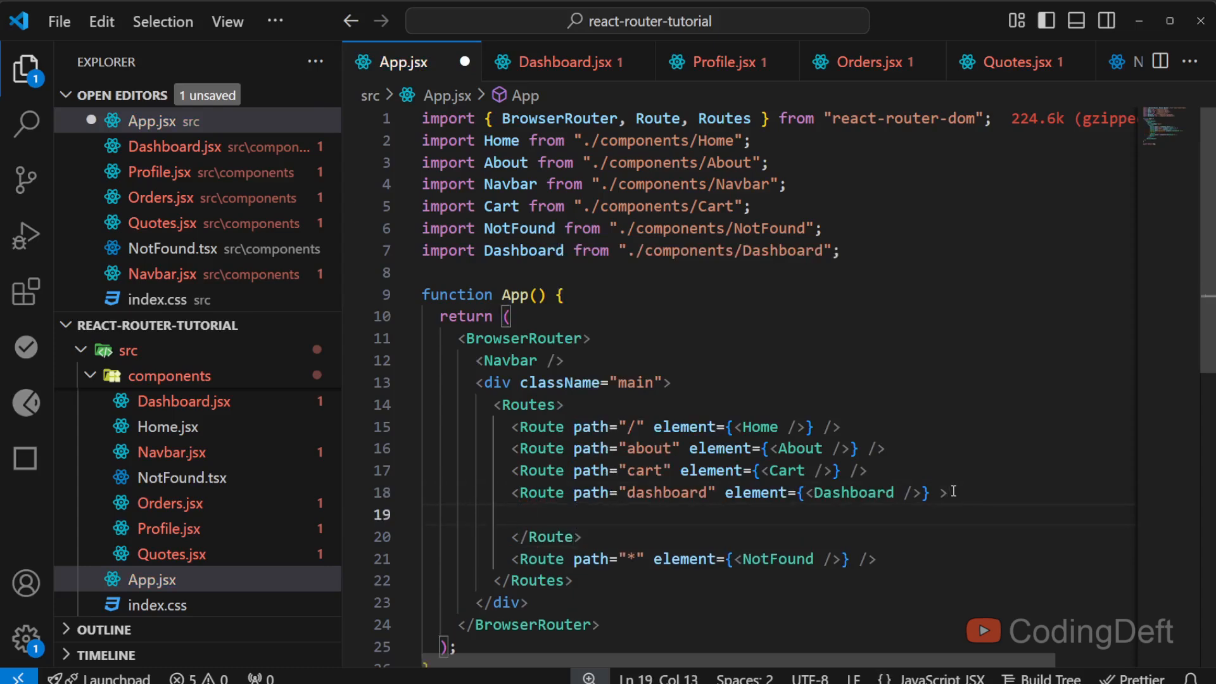
pyautogui.write('<Route path="profile')
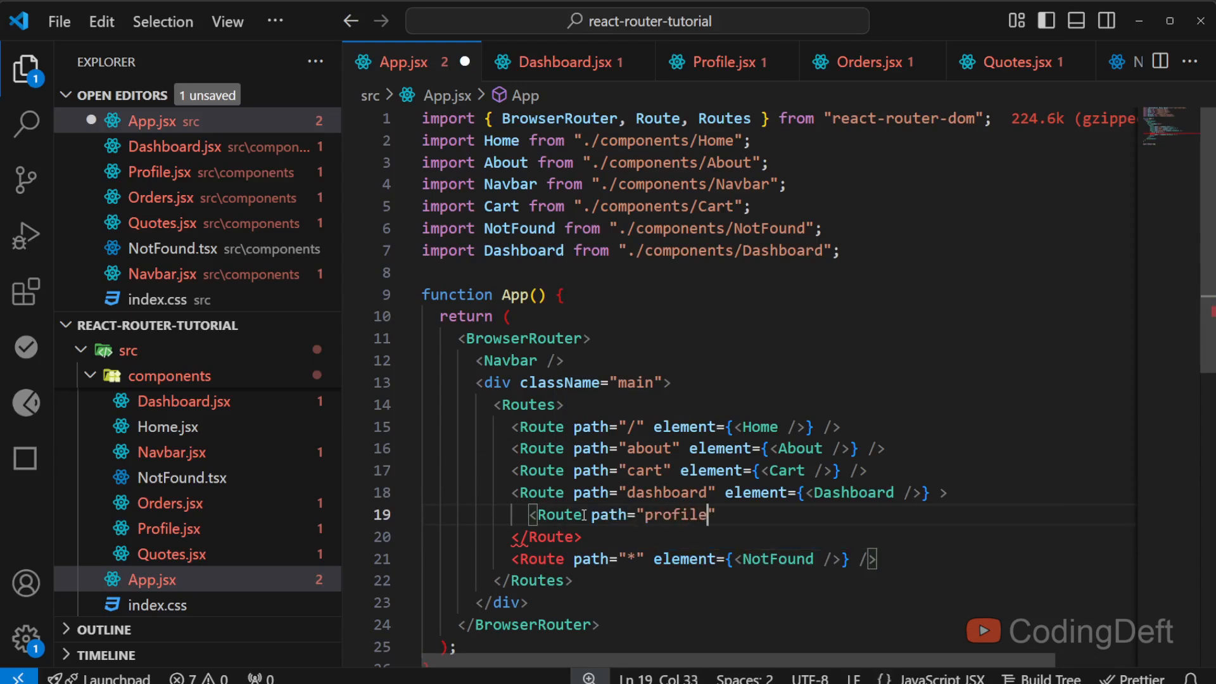
pyautogui.write('element=')
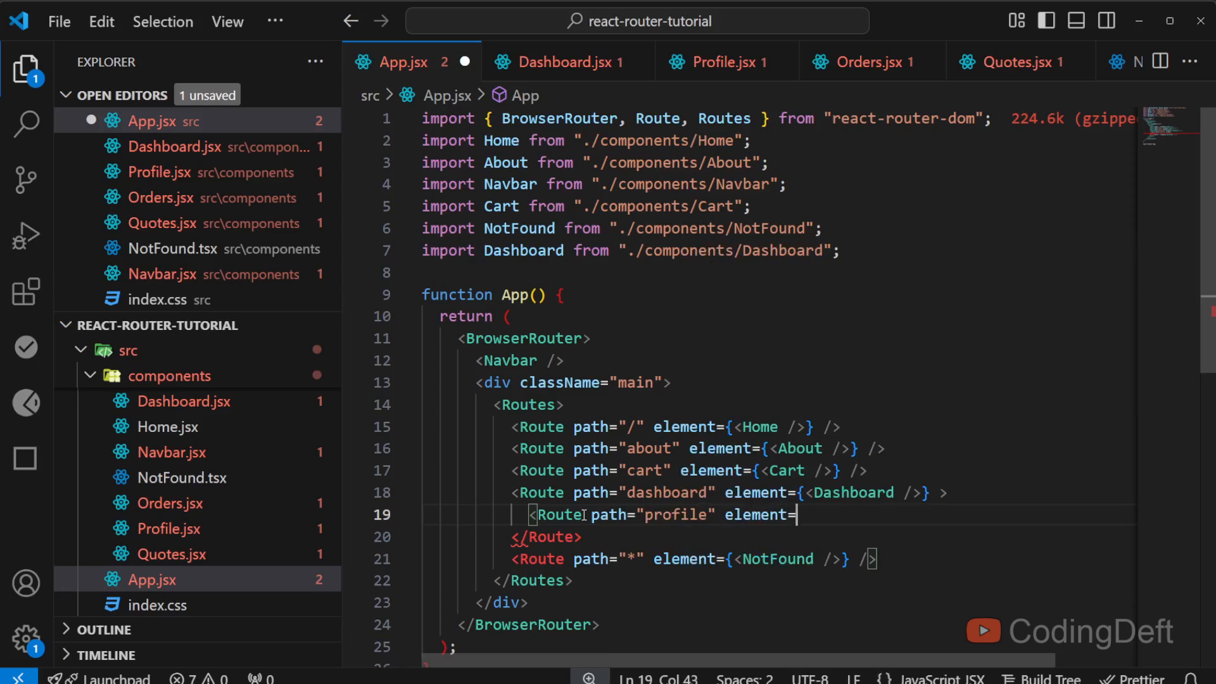
pyautogui.write('{<Profile />} />')
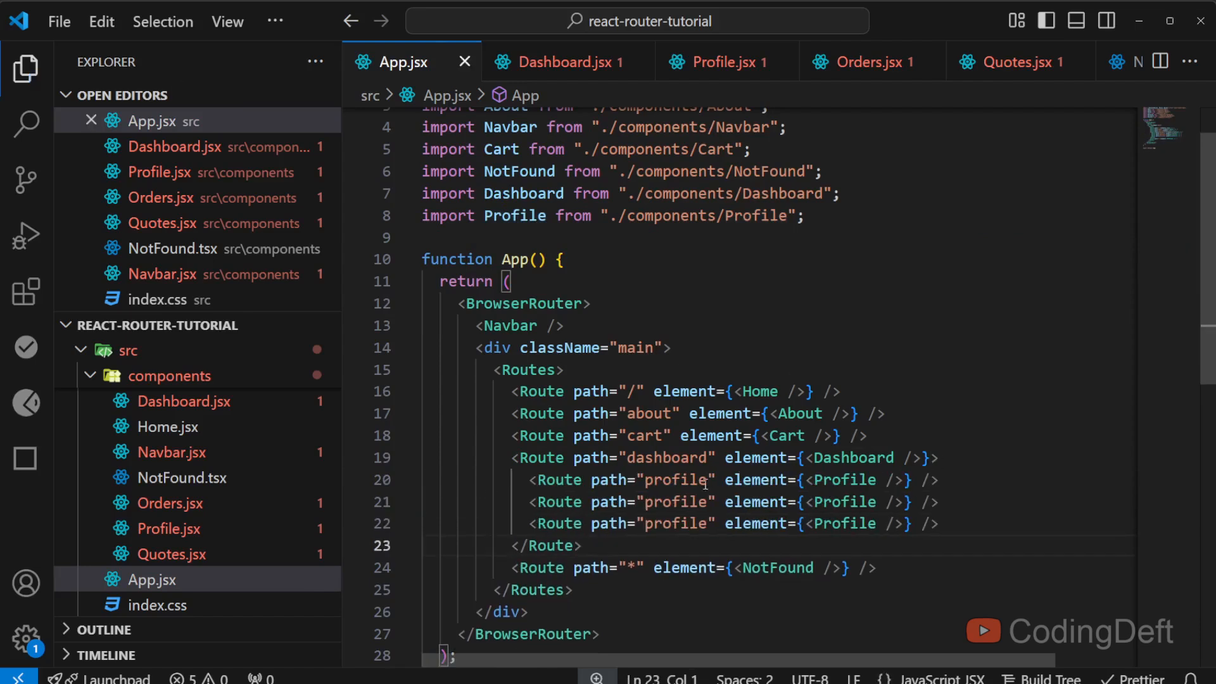
pyautogui.write('orders')
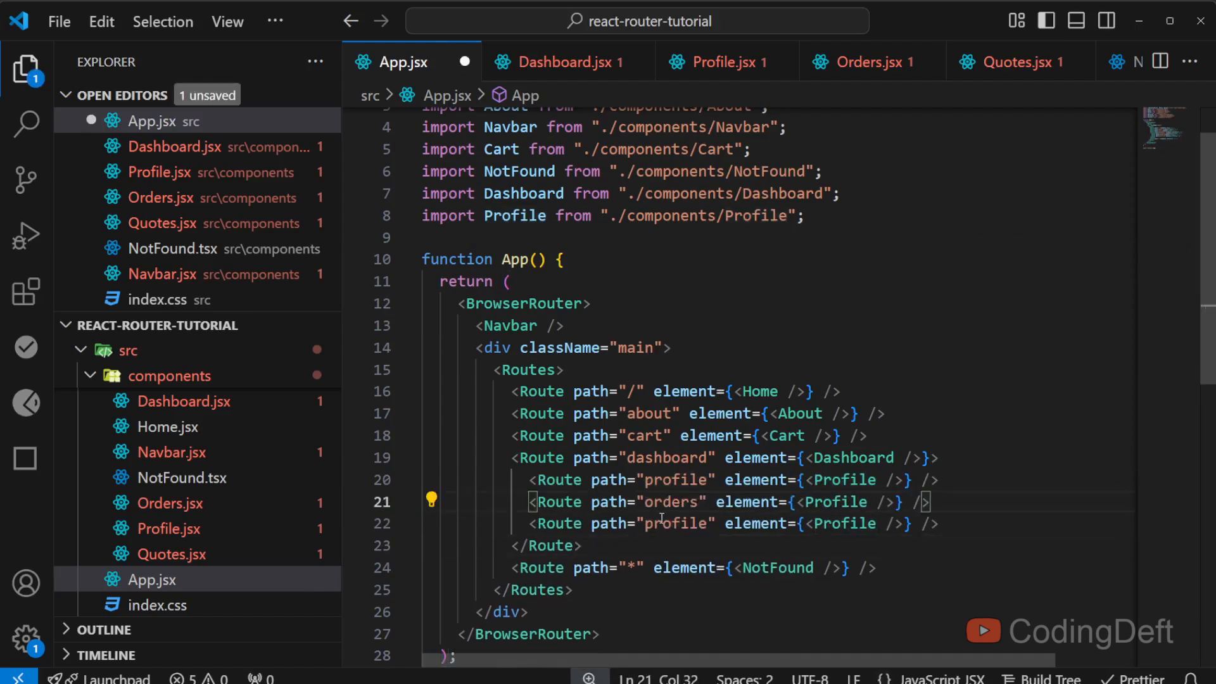
pyautogui.write('quotes')
pyautogui.write('Orders')
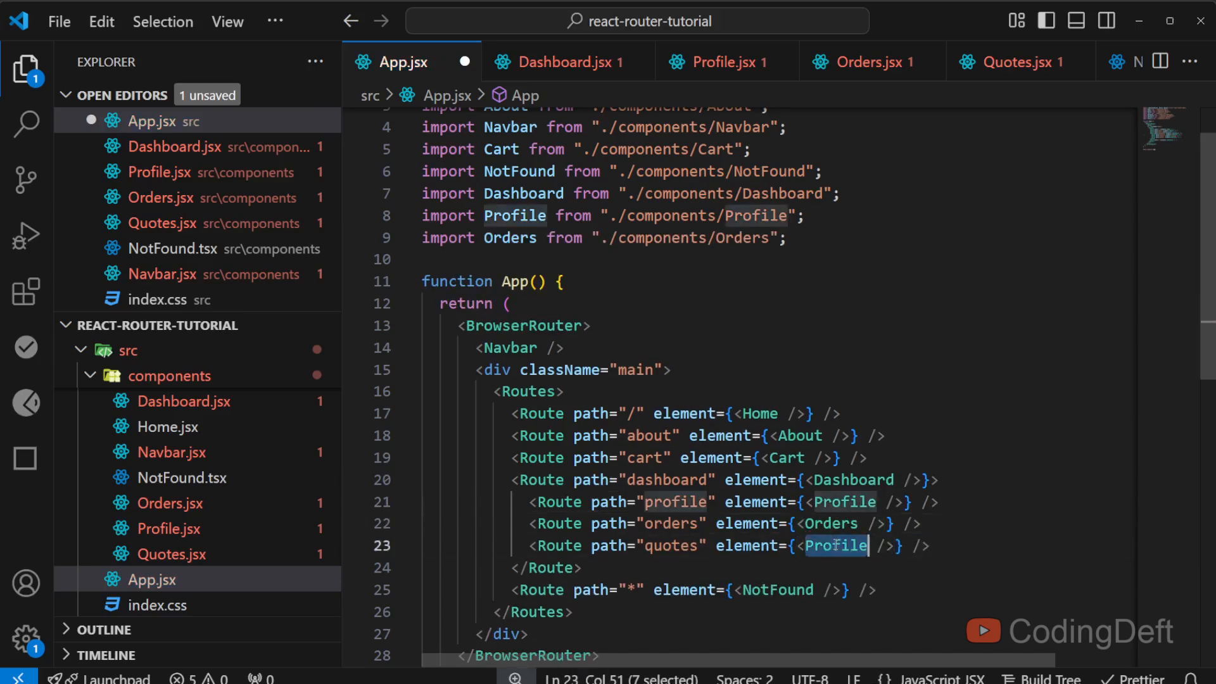
pyautogui.write('Quotes')
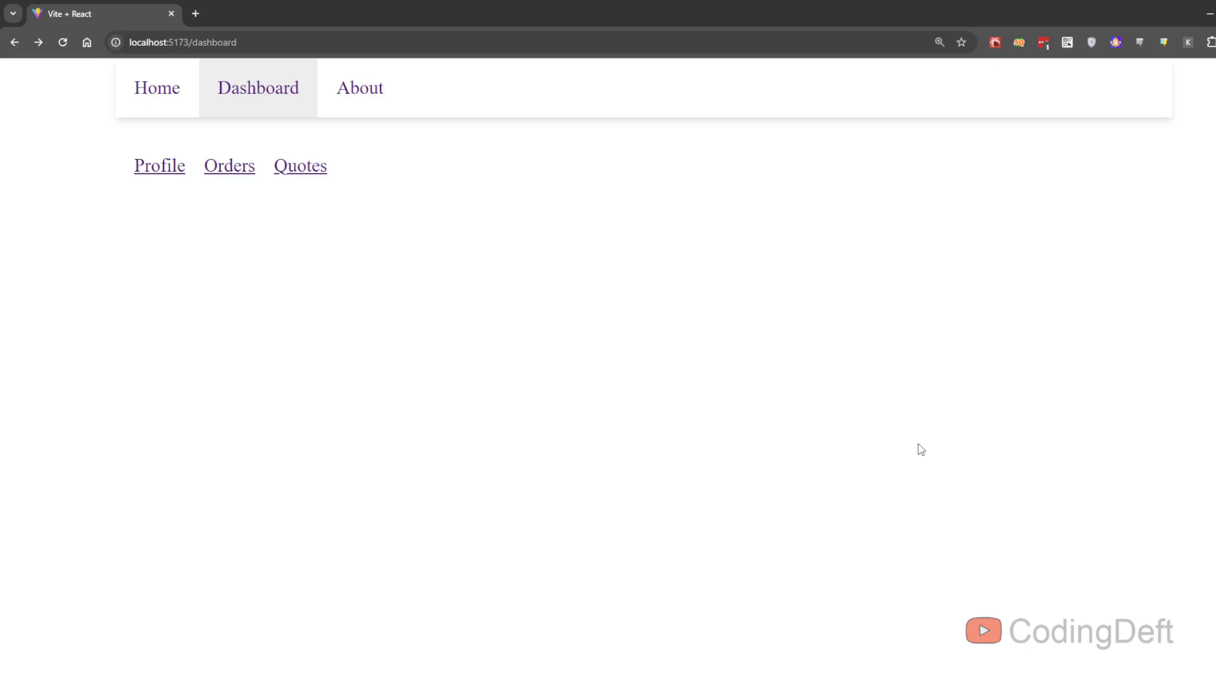
# Step: Click the dashboard's Quotes, Orders and Profile links, watching the URL change without content
pyautogui.click(299, 166)
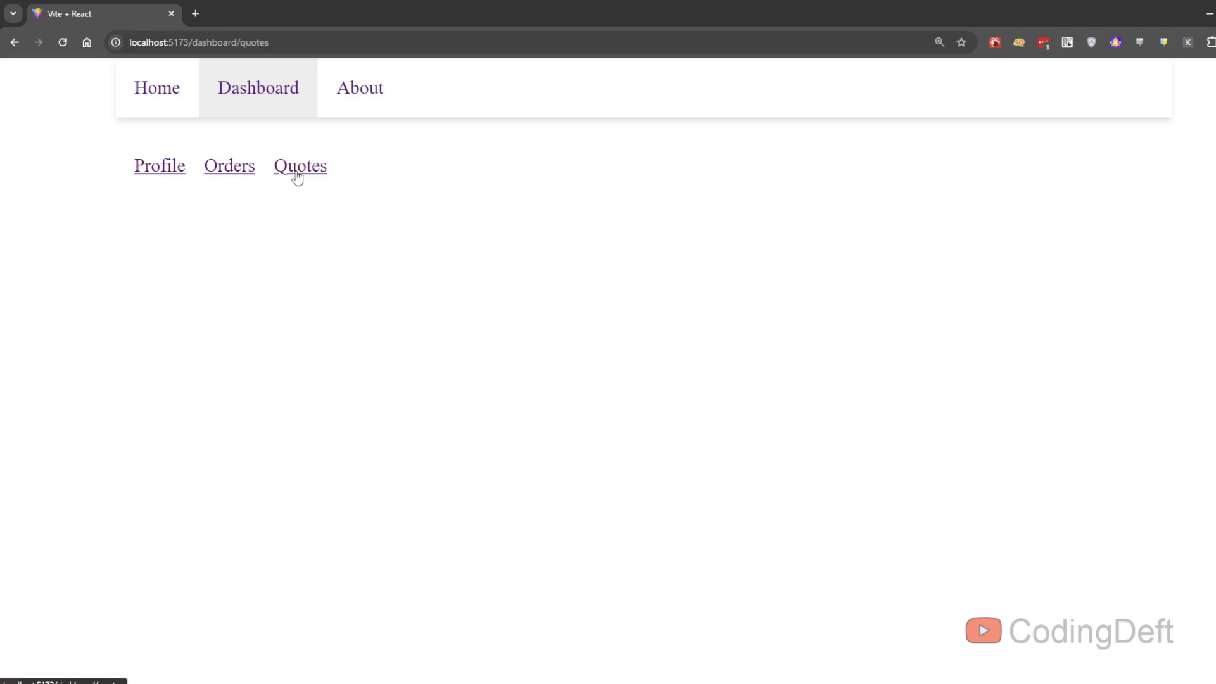
pyautogui.click(228, 165)
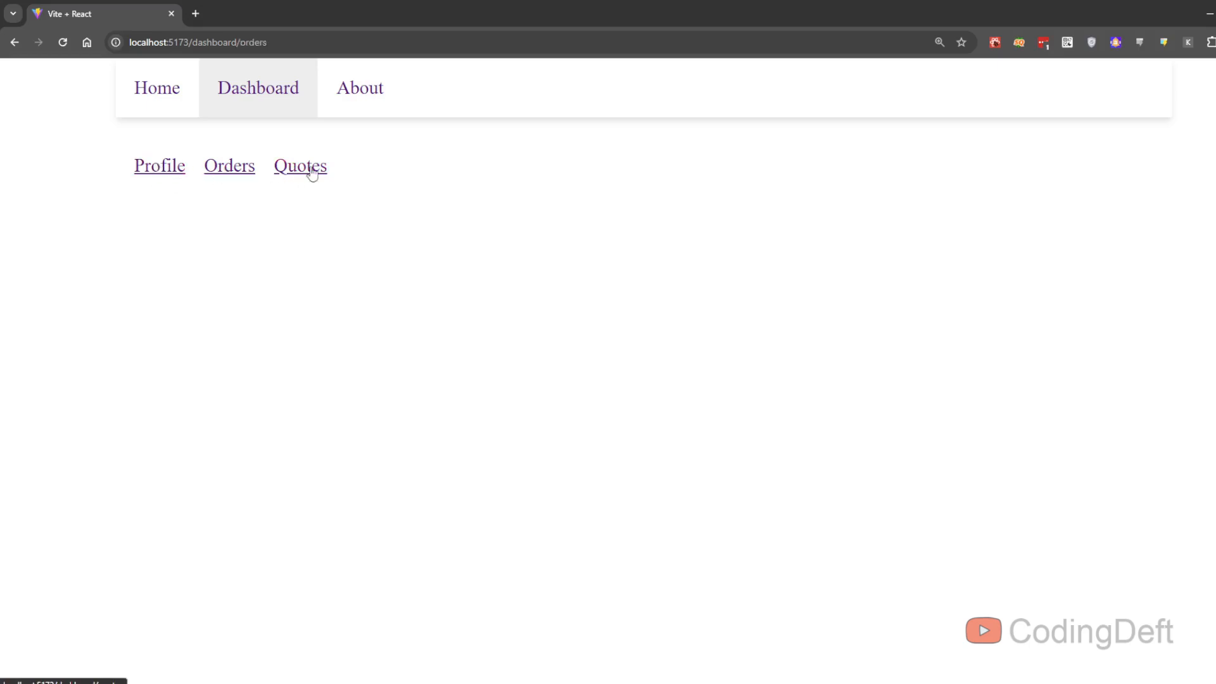
pyautogui.click(158, 166)
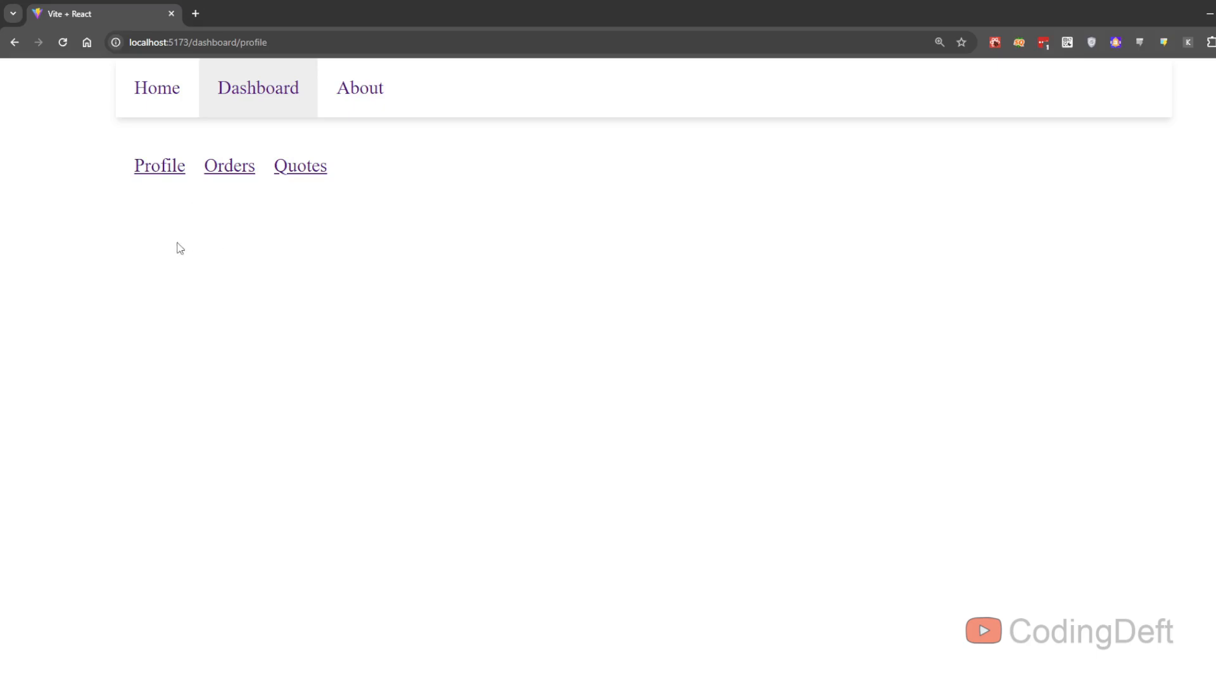
pyautogui.moveTo(228, 165)
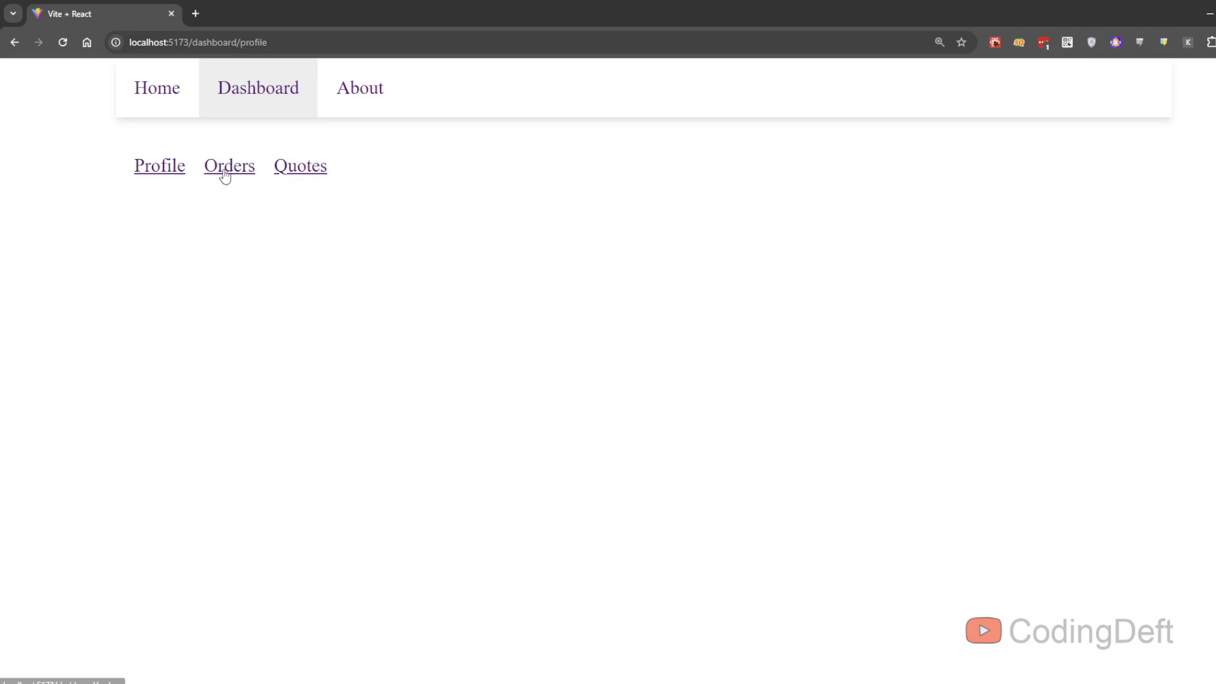
pyautogui.click(300, 166)
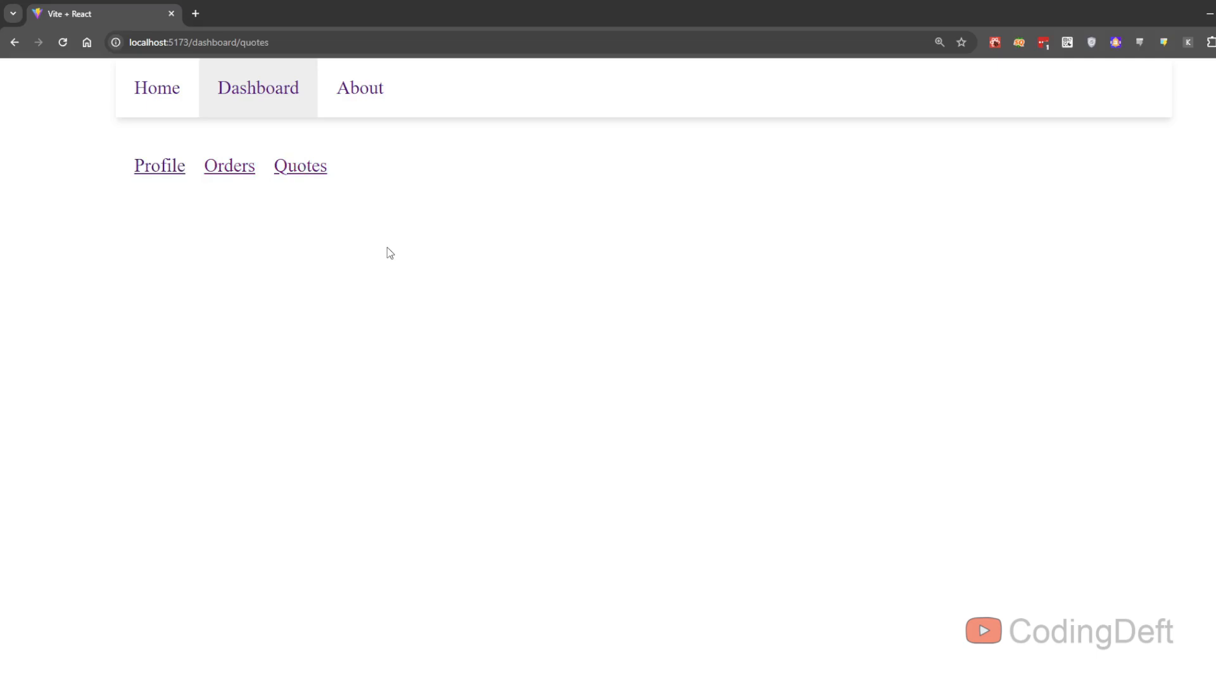
pyautogui.click(229, 165)
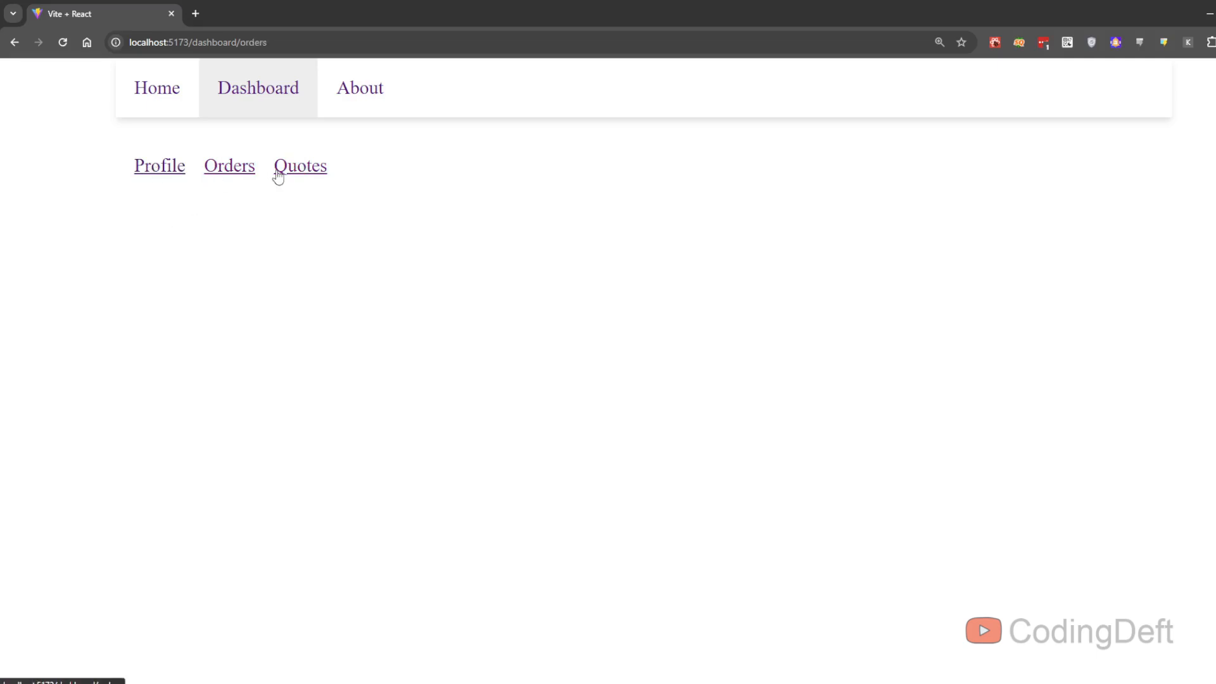
pyautogui.click(299, 165)
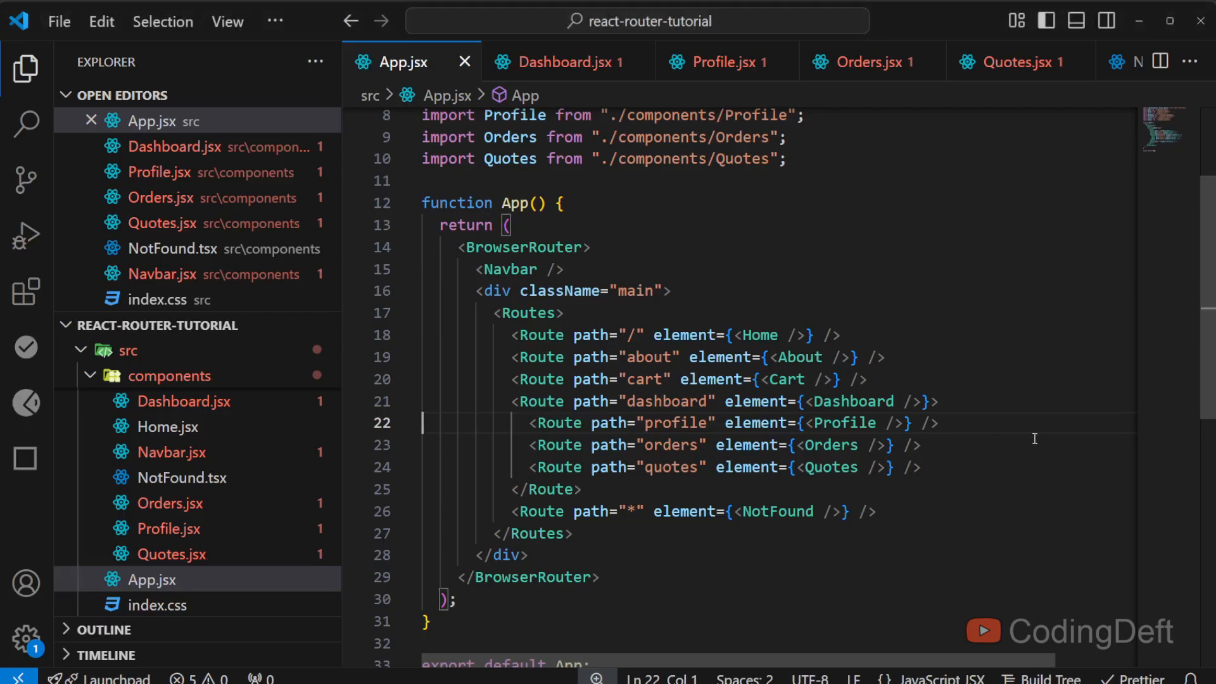
# Step: In Dashboard.jsx, add an <Outlet /> after the links list
pyautogui.click(560, 62)
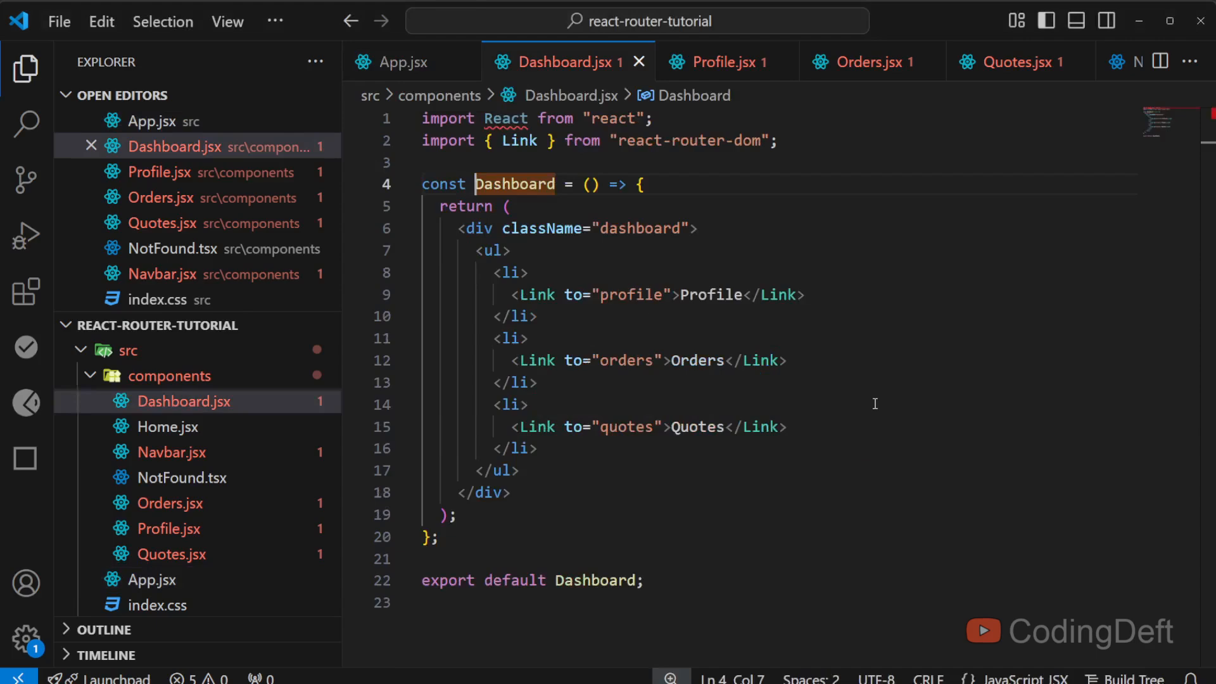
pyautogui.click(527, 448)
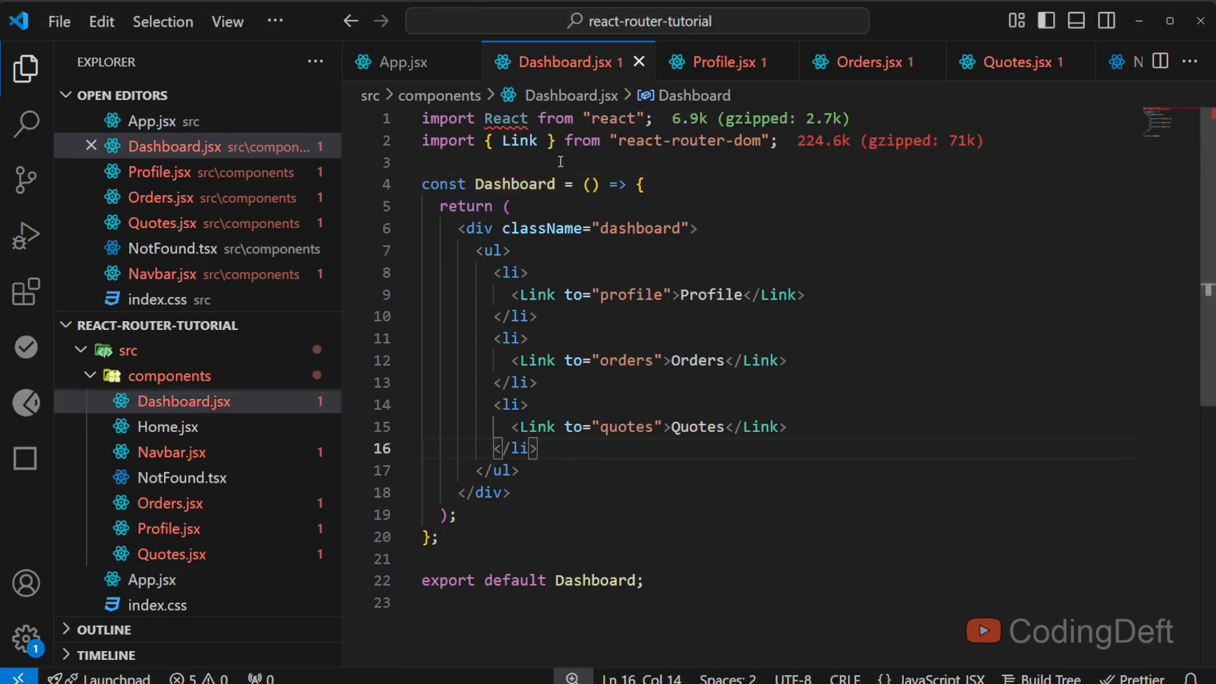
pyautogui.moveTo(533, 479)
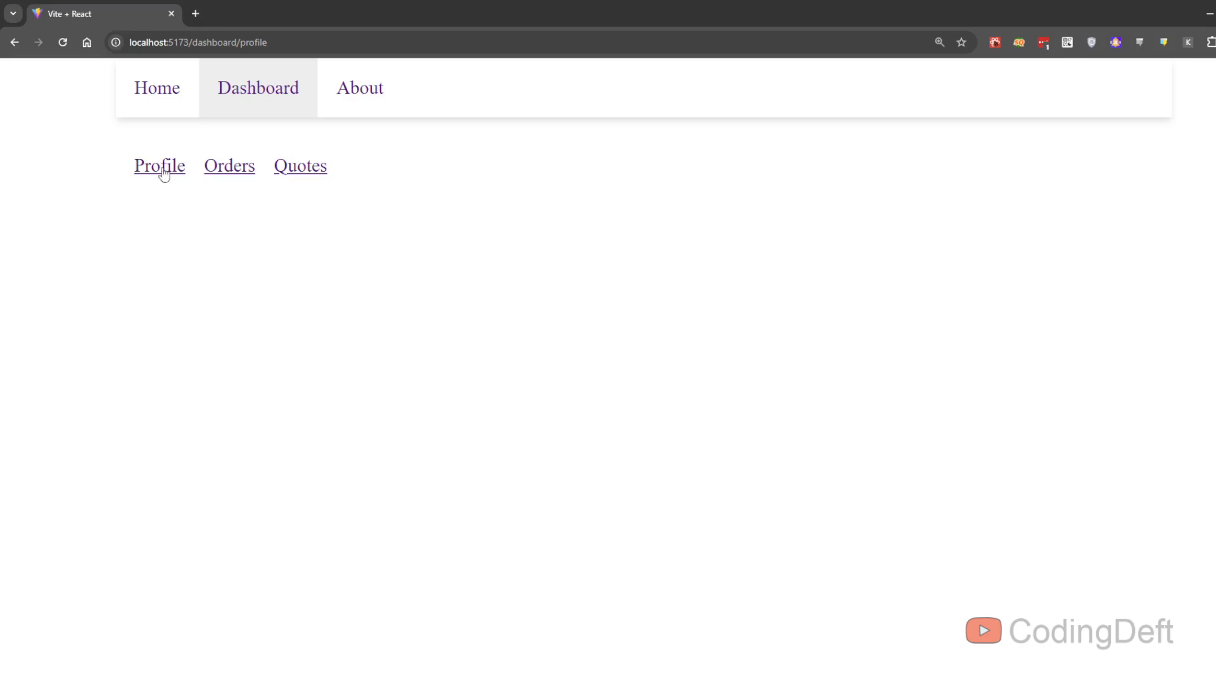
pyautogui.moveTo(219, 193)
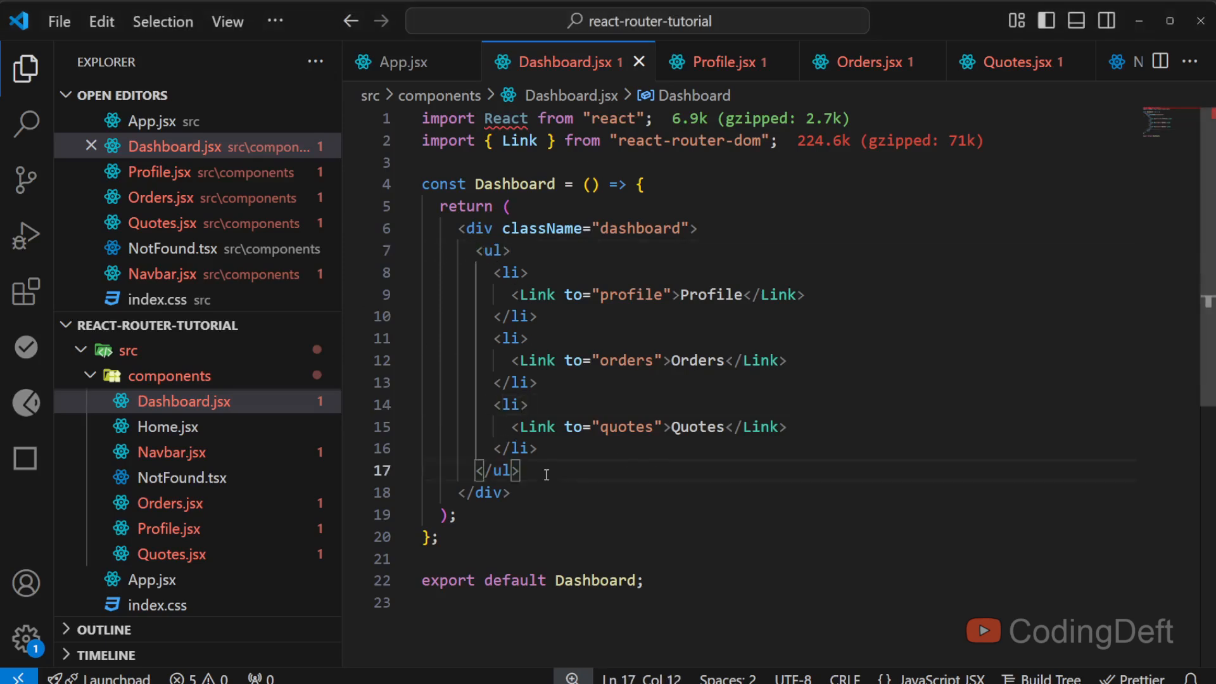
pyautogui.write('<Outle')
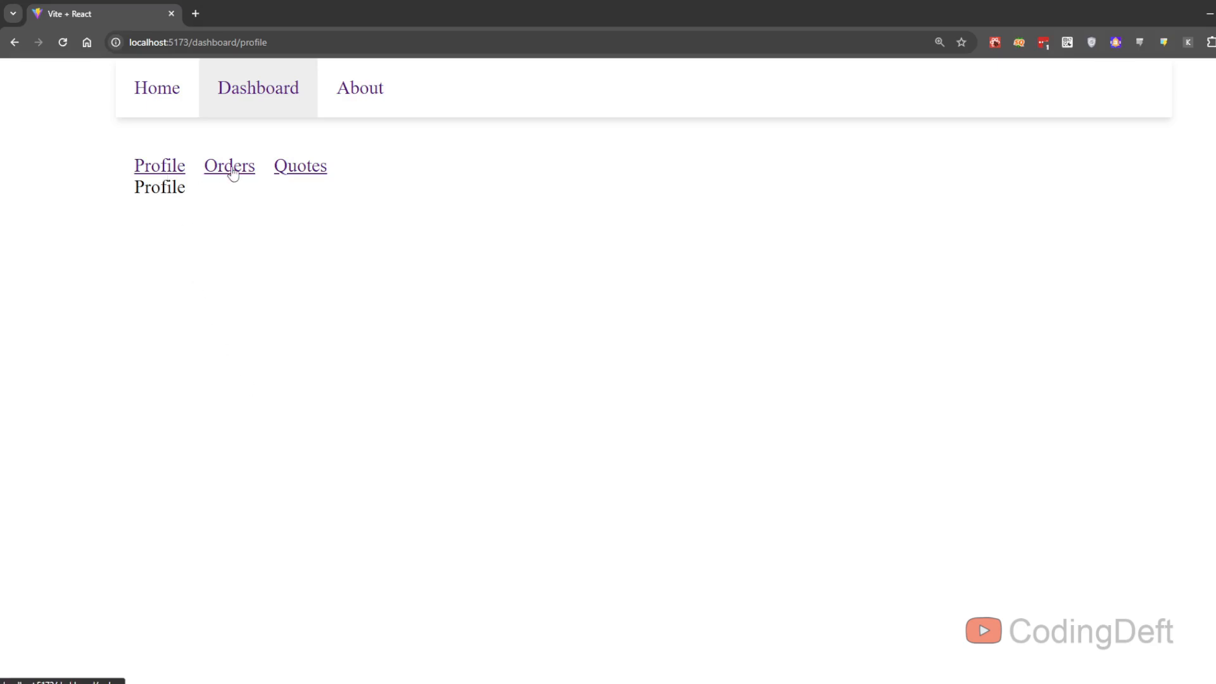
# Step: Open the dashboard's Quotes link to see the Quotes text below the links
pyautogui.click(300, 165)
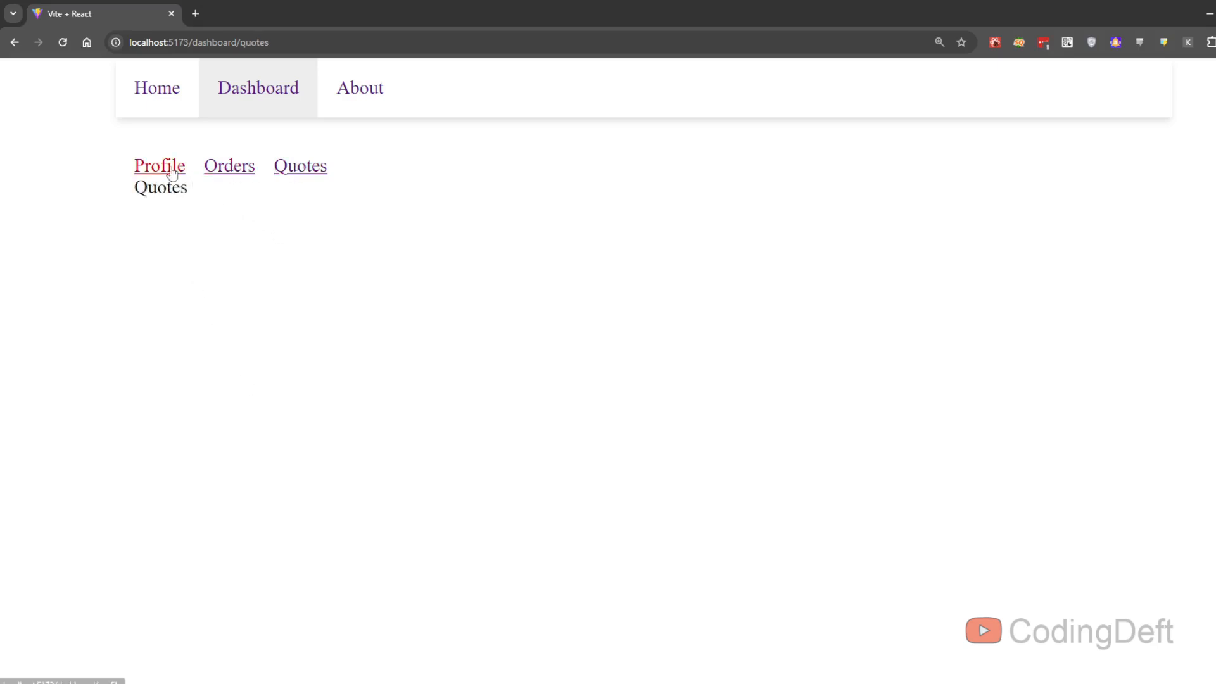